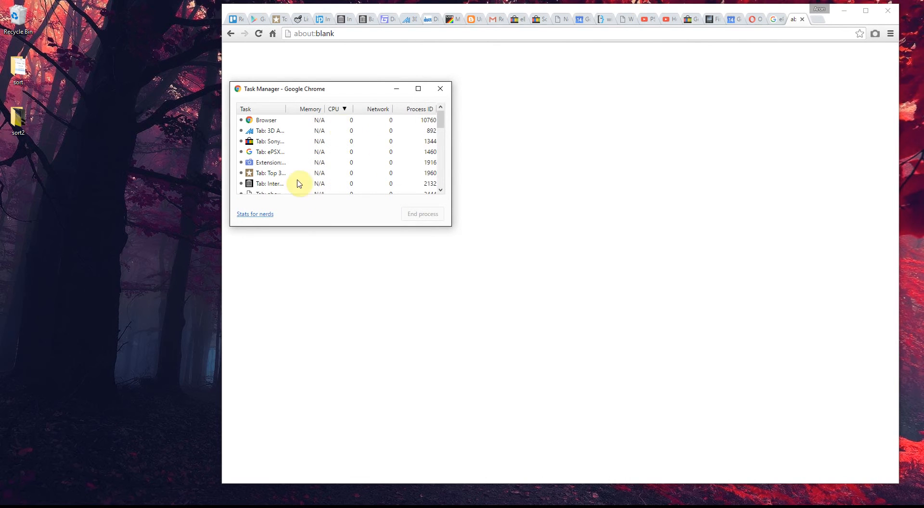
- Sort the Task Manager by CPU and select the top Sony tab using 12% CPU
{"action": "left_click", "coordinate": [334, 108]}
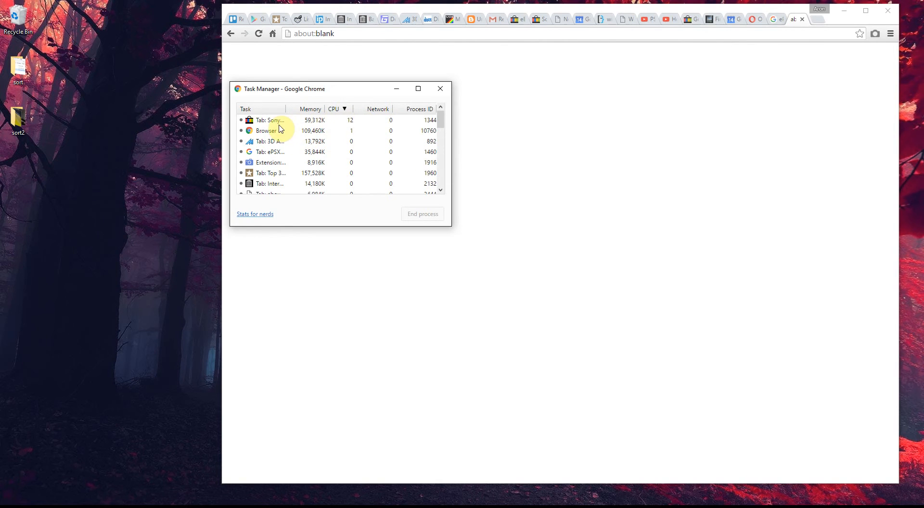
{"action": "left_click", "coordinate": [271, 120]}
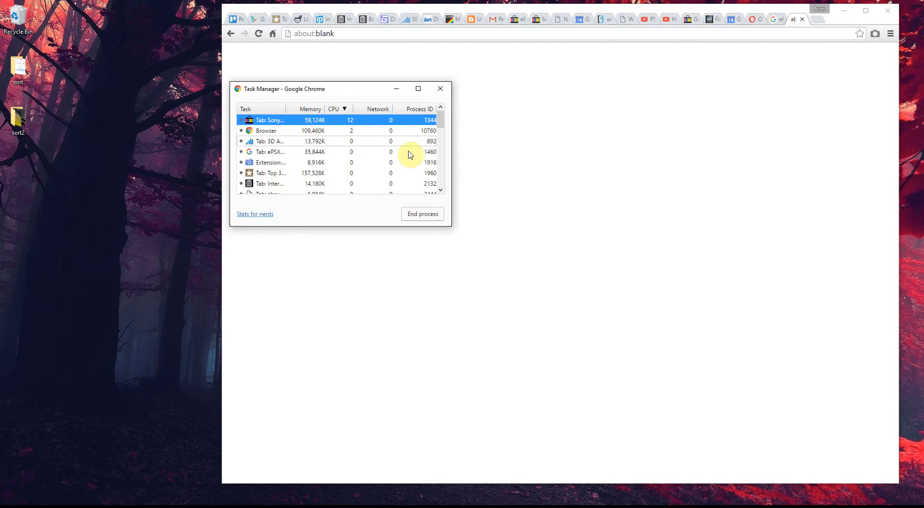